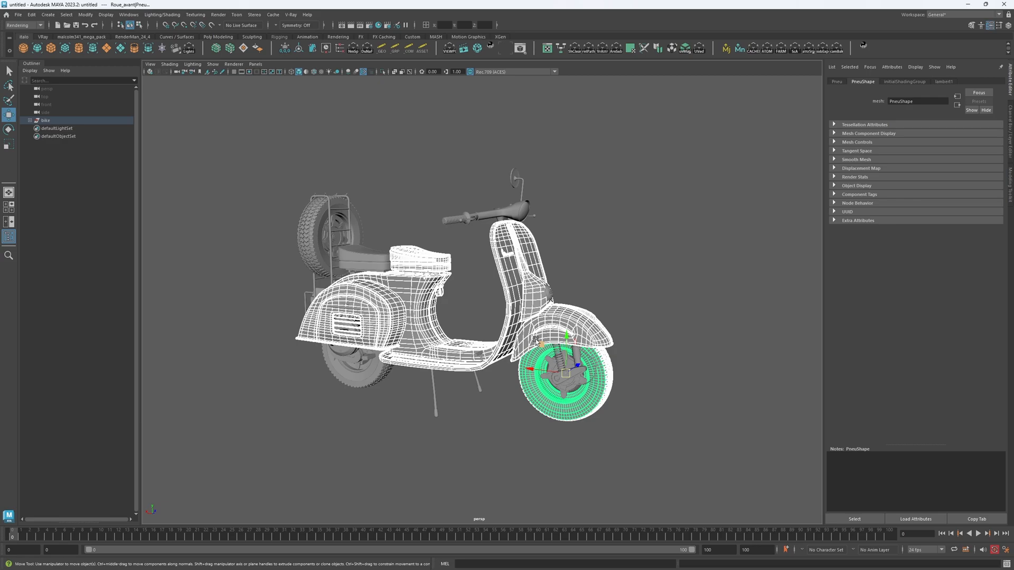
mouse_move(125, 120)
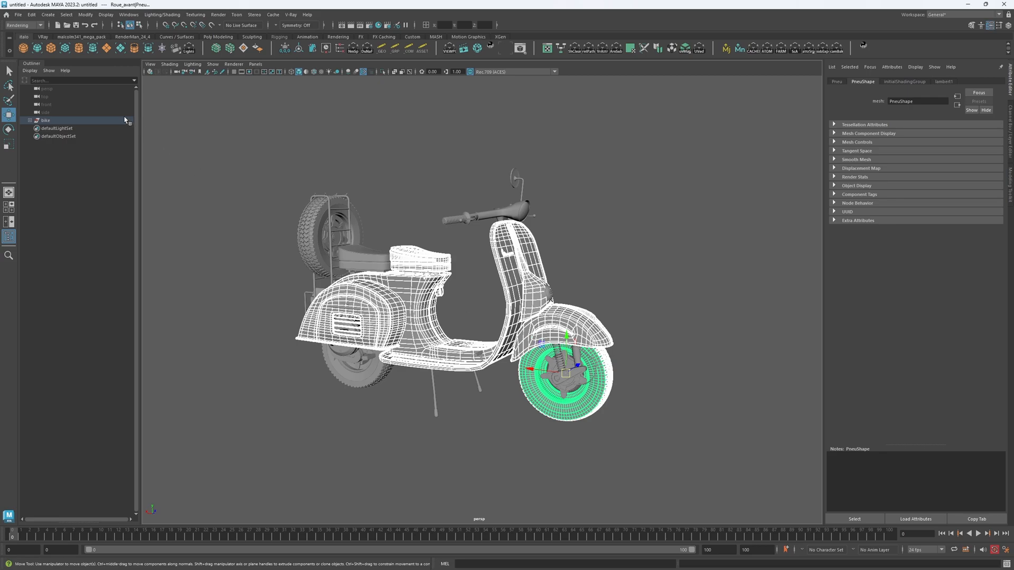
Select the whole 'bike' group in the Outliner so the entire scooter is active.
click(46, 119)
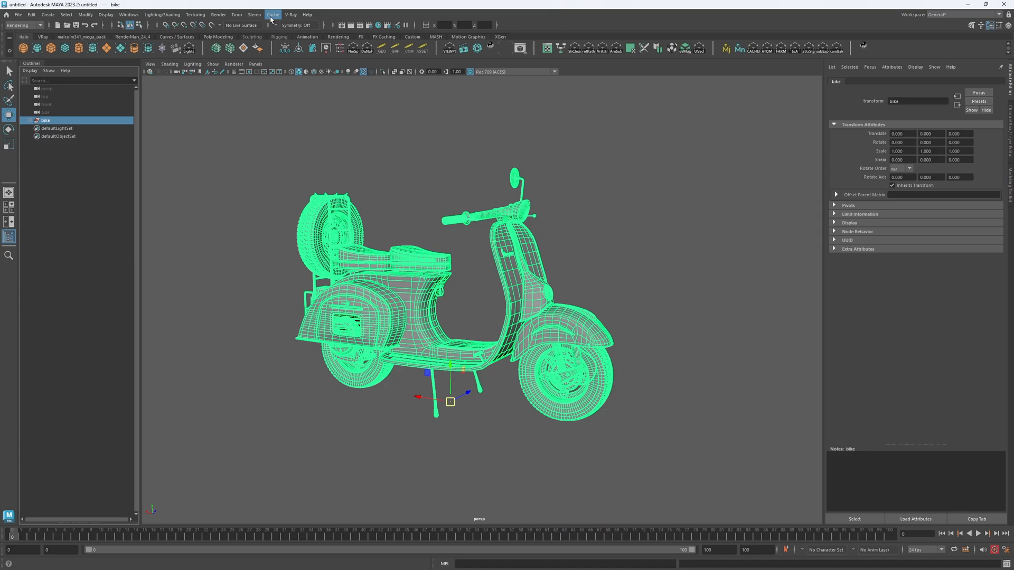
Switch the menu set from Rendering to Modeling with the bike group still selected.
click(38, 25)
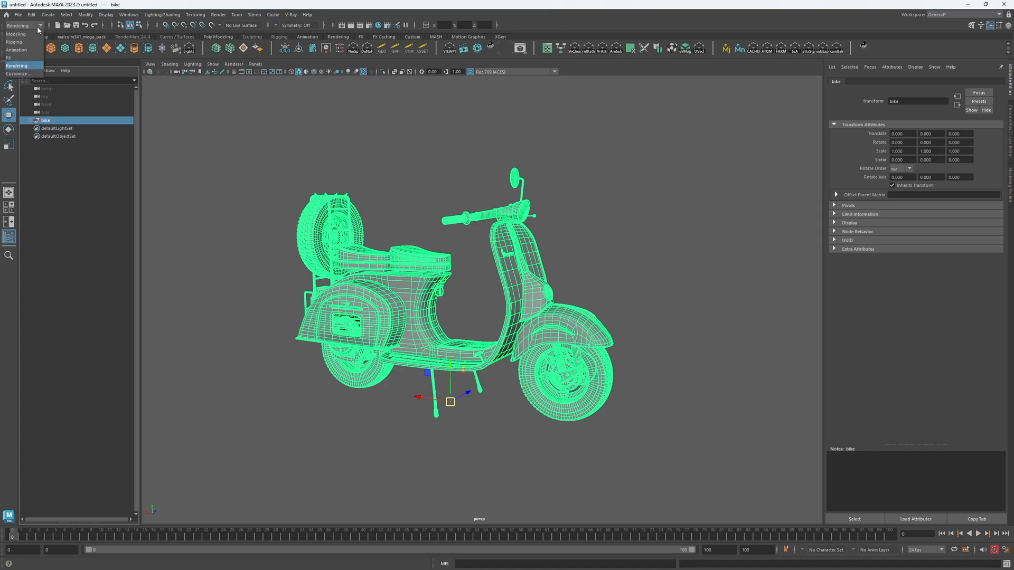
click(8, 34)
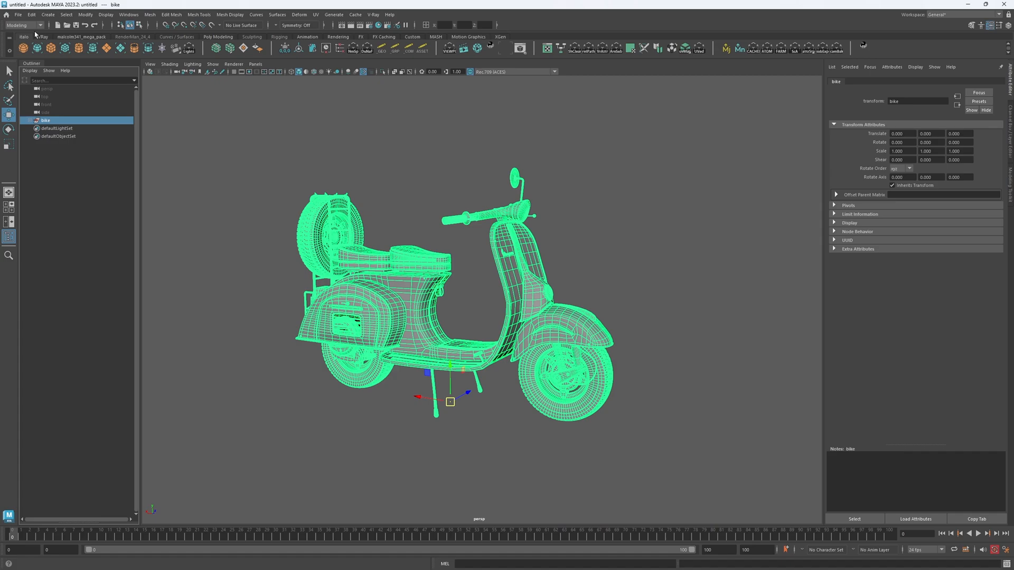
mouse_move(399, 42)
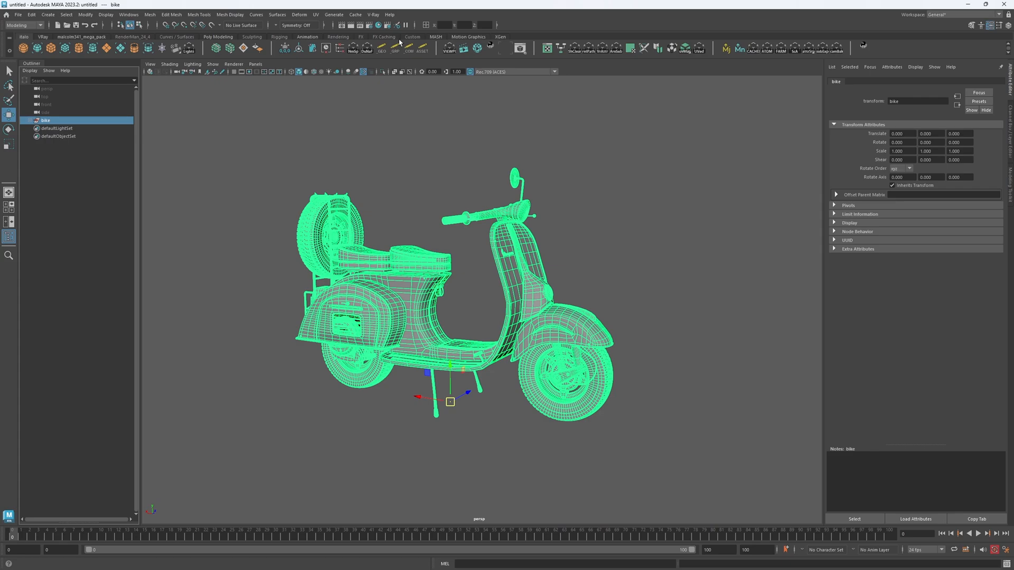
Apply a Lattice deformer from the Deform menu to the selected bike group.
click(298, 15)
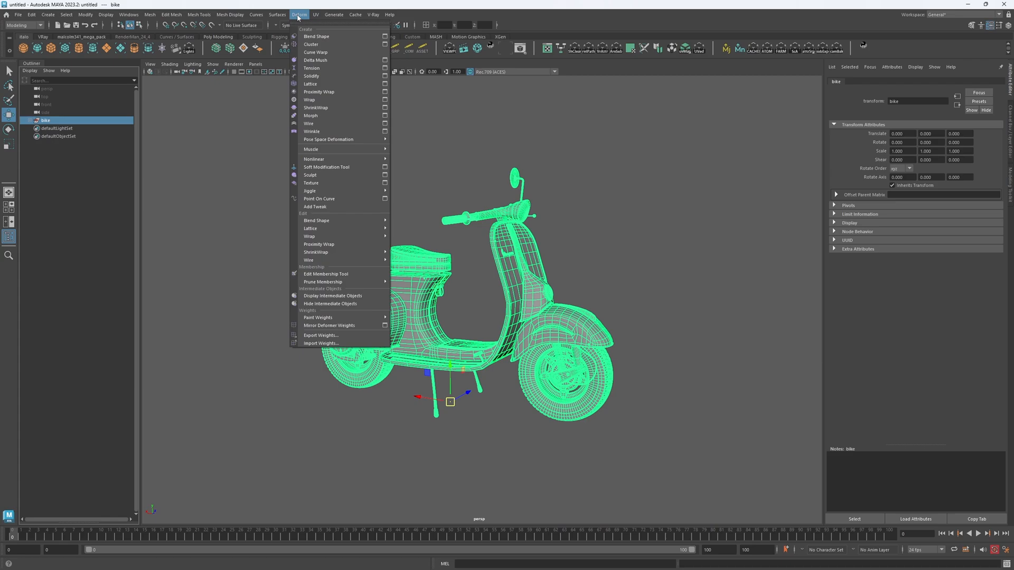
mouse_move(324, 85)
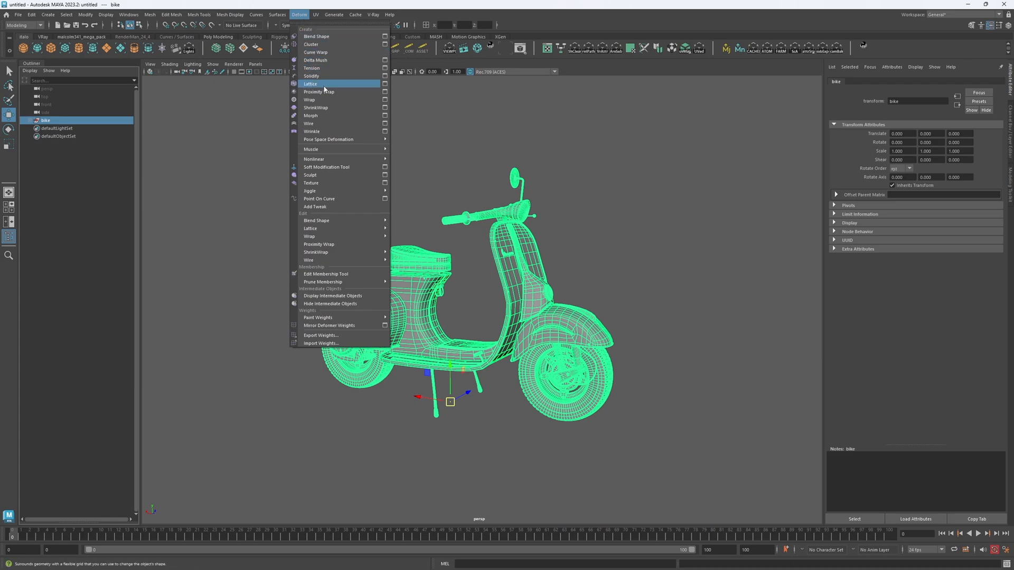
click(310, 83)
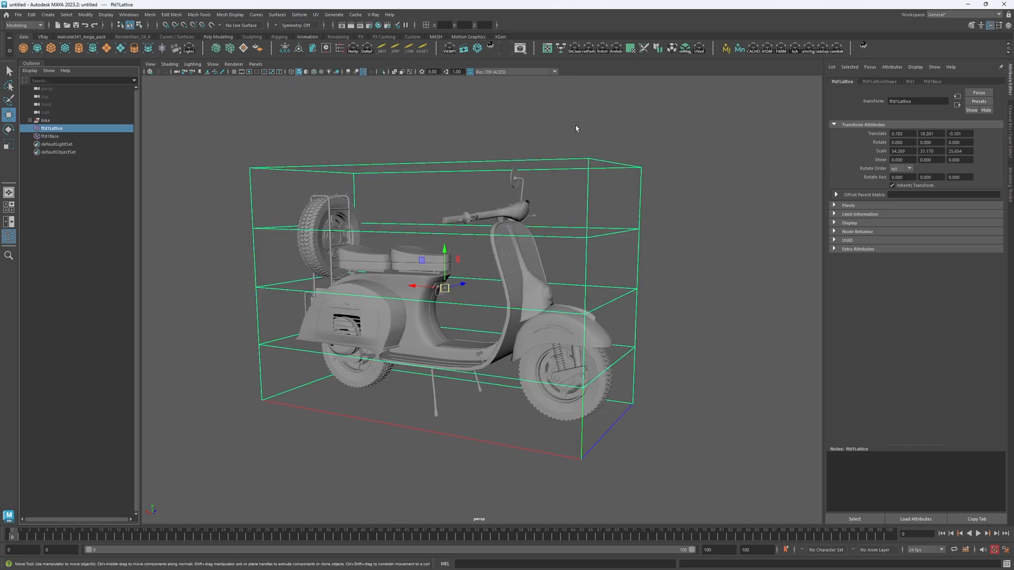
Raise the ffd1LatticeShape divisions to 8 for a denser cage of control points.
click(878, 81)
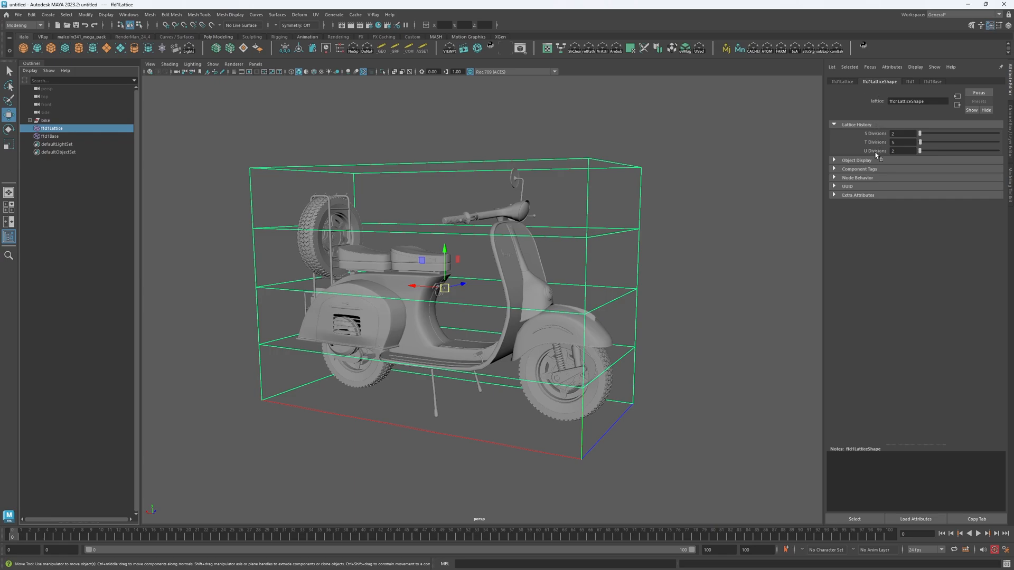
mouse_move(875, 158)
text(10)
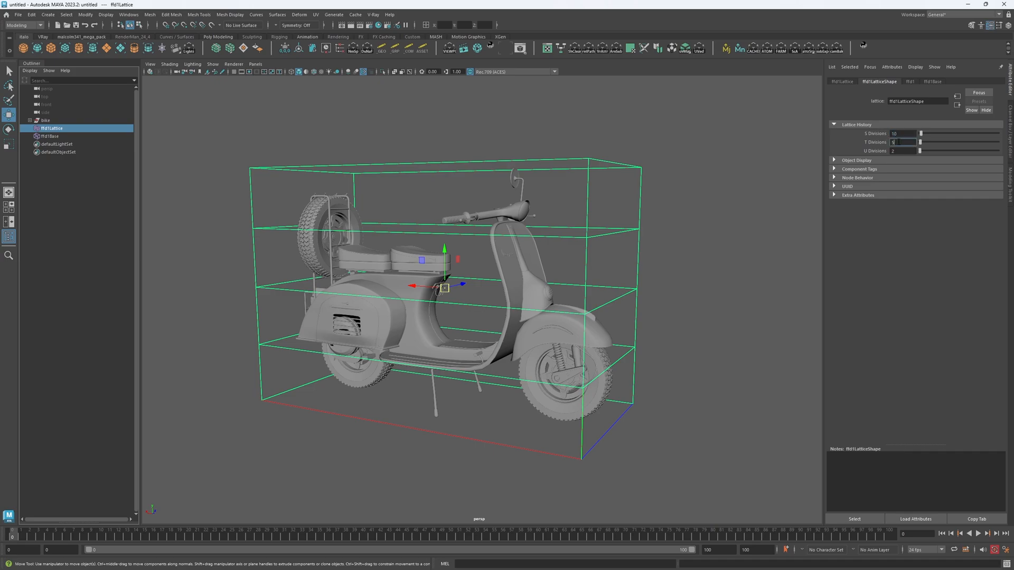
text(8)
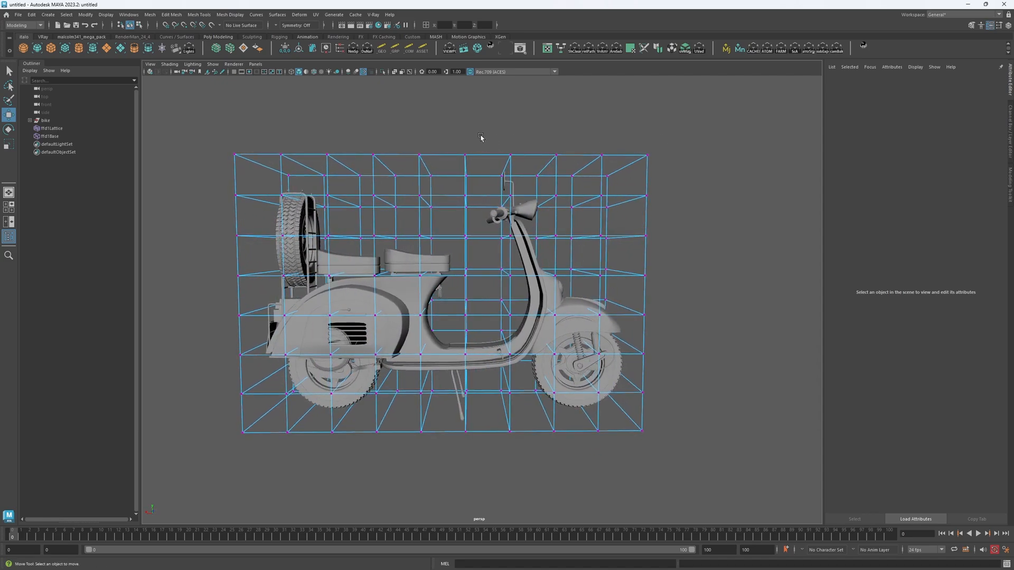
Lift and tilt the upper-front lattice points to bend the handlebar column, then return to object mode.
drag(475, 135, 704, 244)
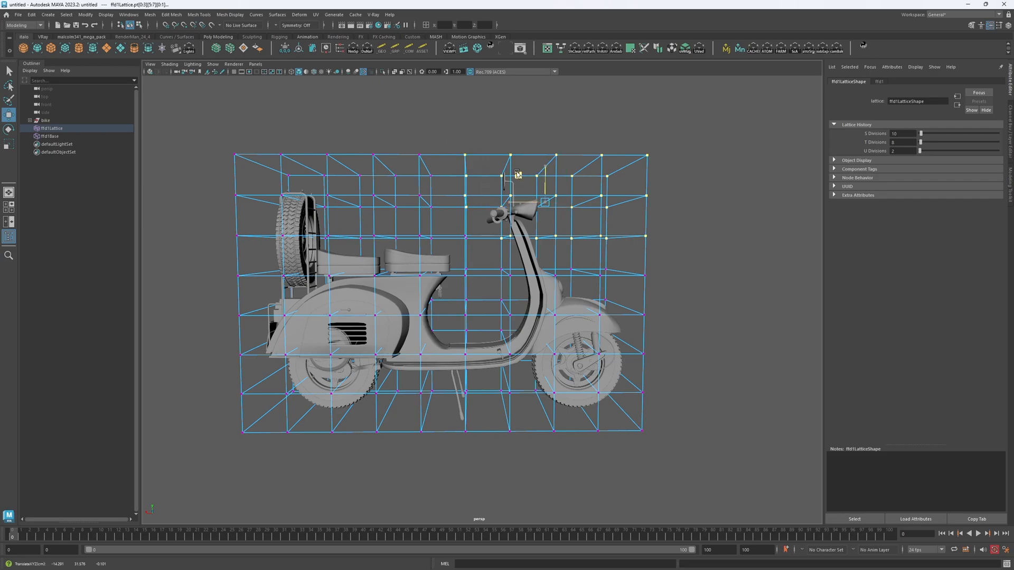
drag(517, 173, 503, 154)
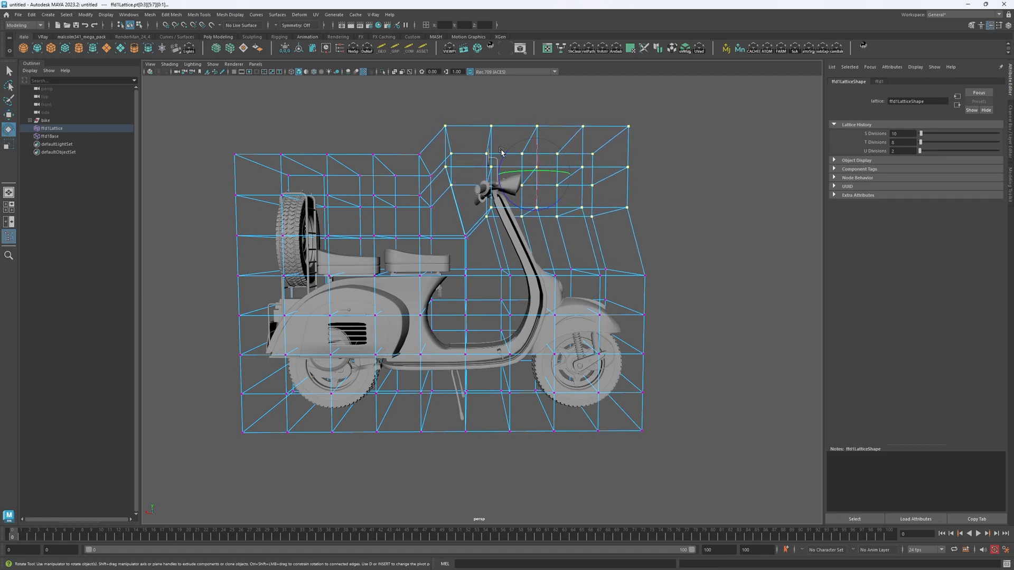
drag(500, 152, 508, 129)
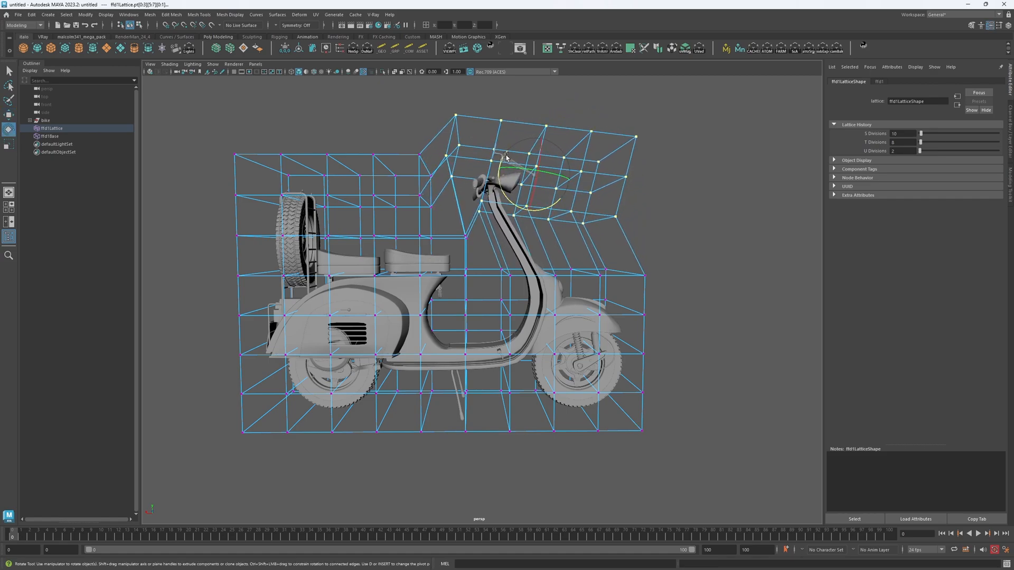
right_click(505, 163)
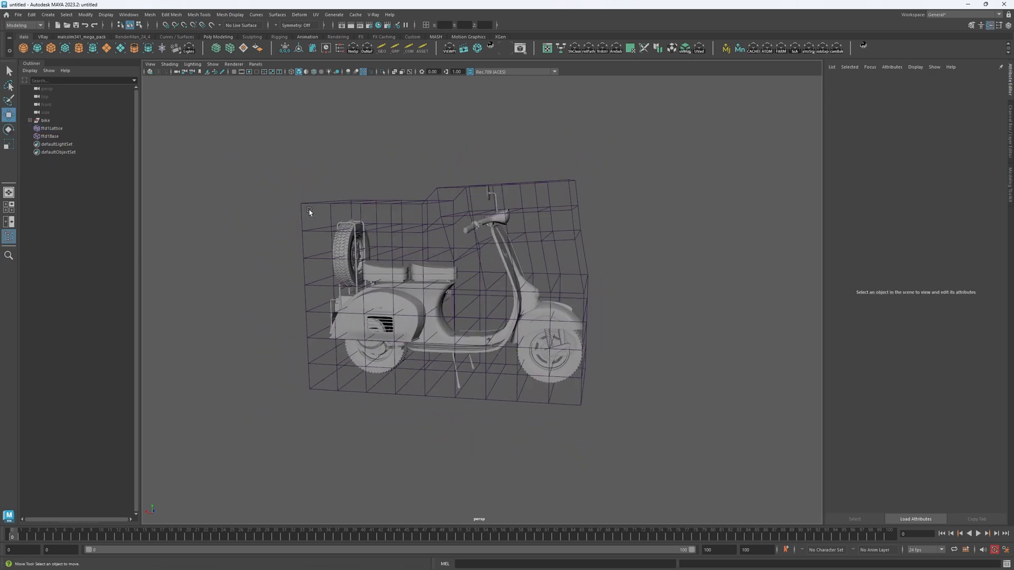
Select the lattice points above the seat to make that area taller.
click(308, 210)
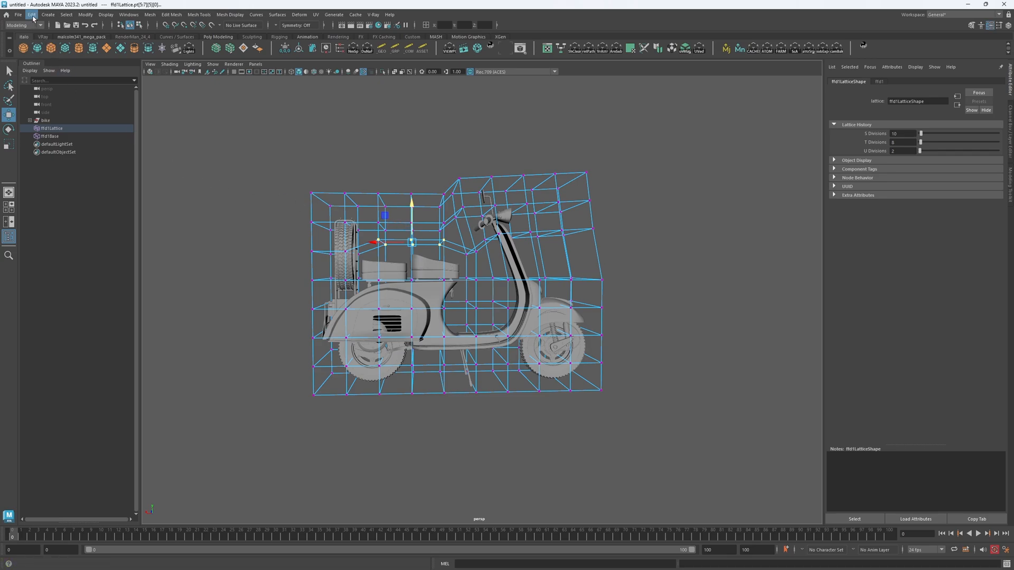
Delete all history via Edit > Delete All by Type, baking the lattice reshape into the mesh.
click(29, 14)
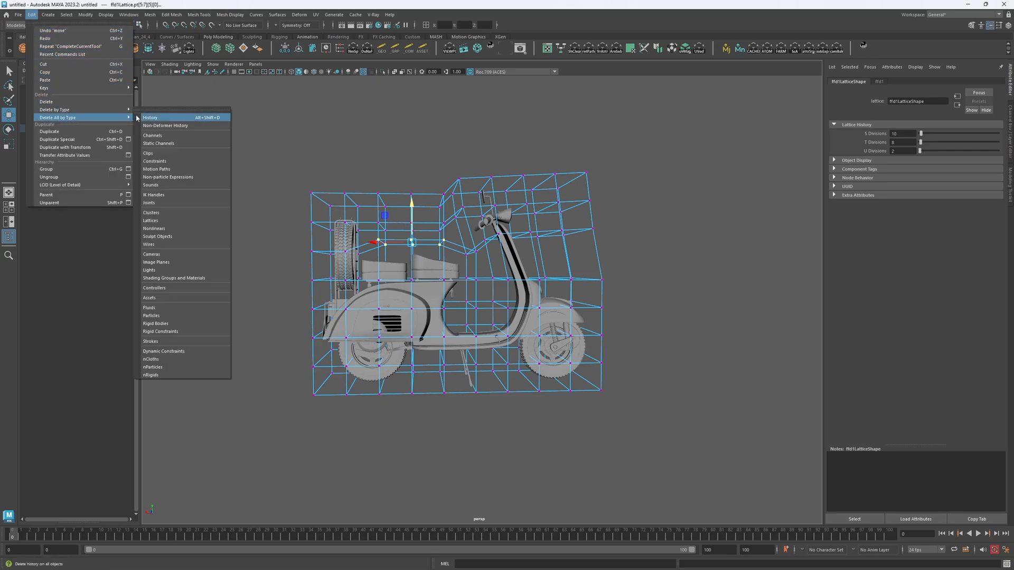
click(150, 116)
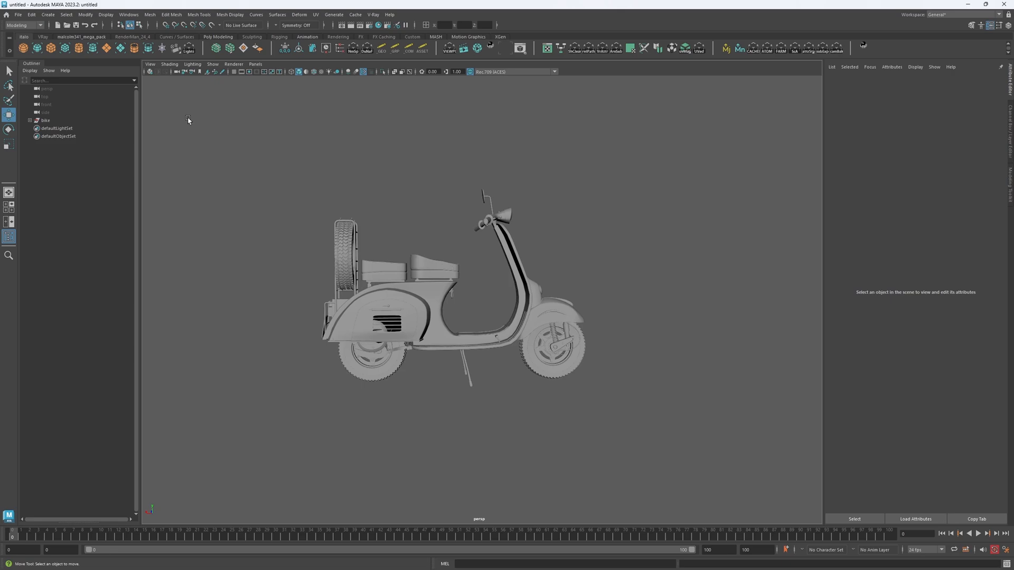
drag(187, 117, 544, 221)
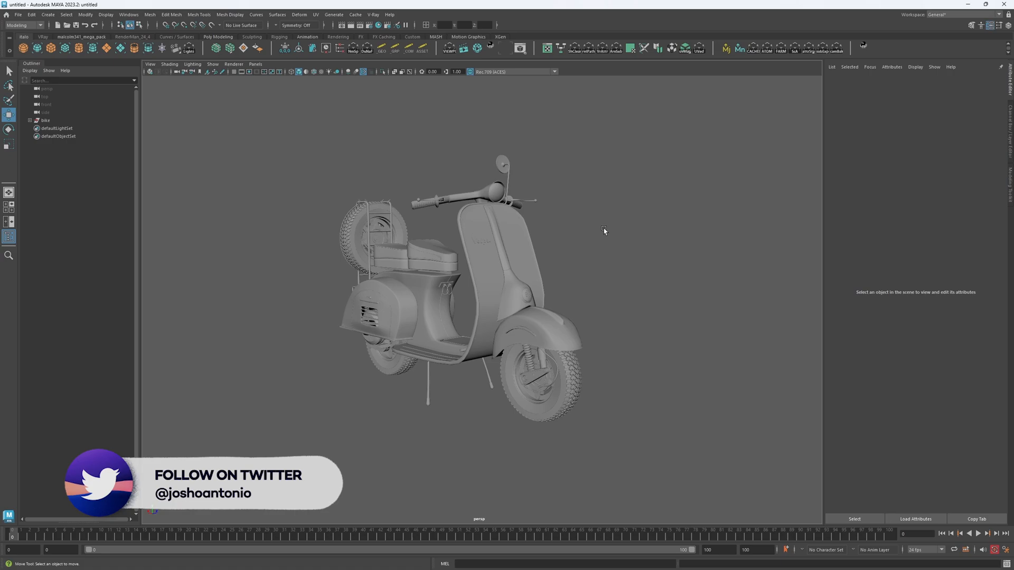
mouse_move(591, 232)
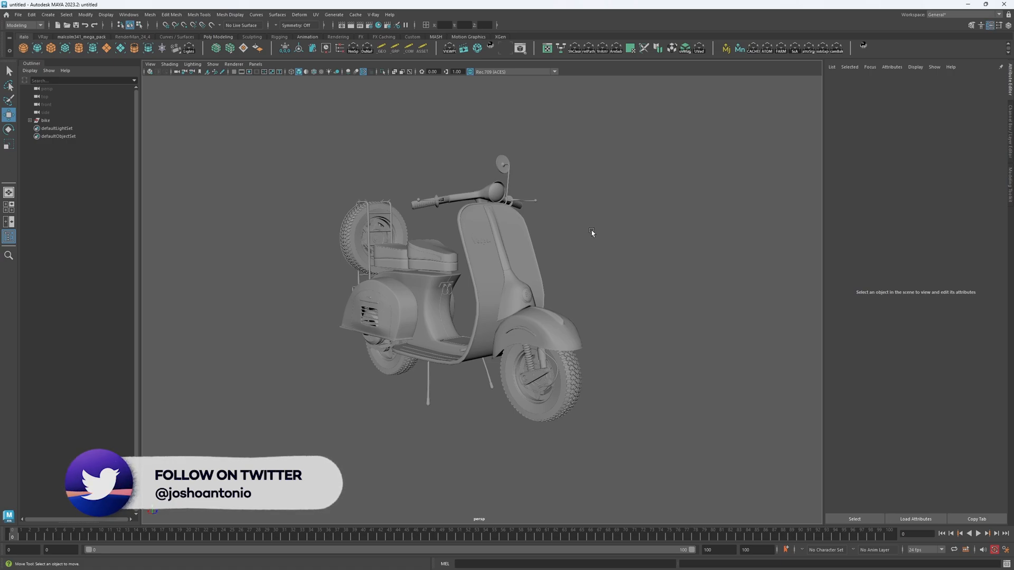
click(537, 377)
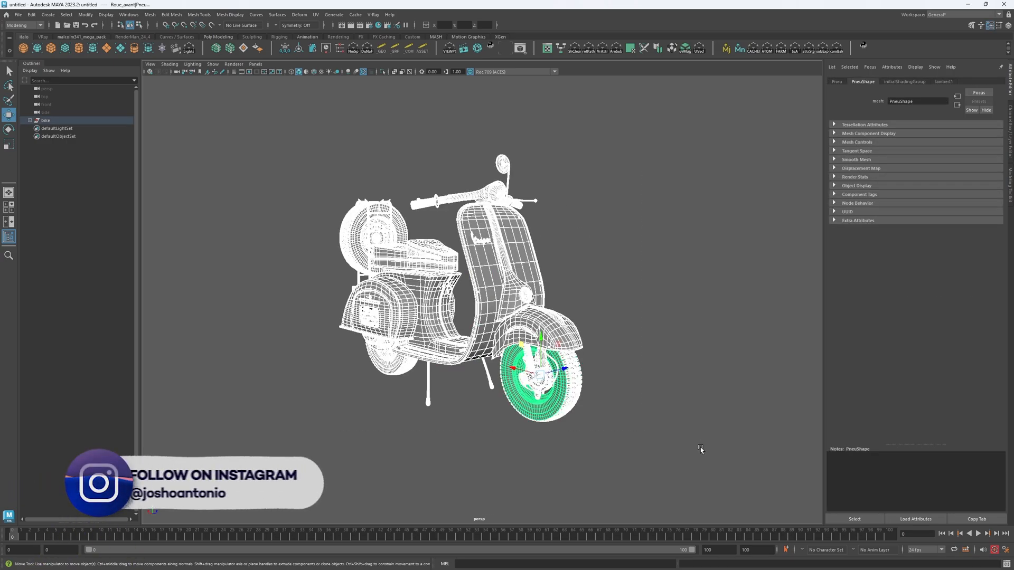